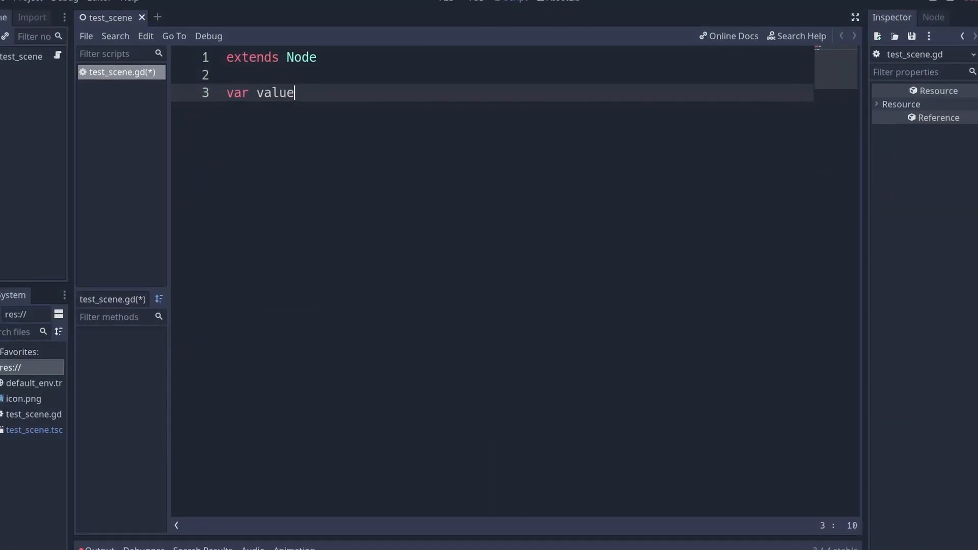
{"action": "type", "text": "setget _set_value, _get_valu"}
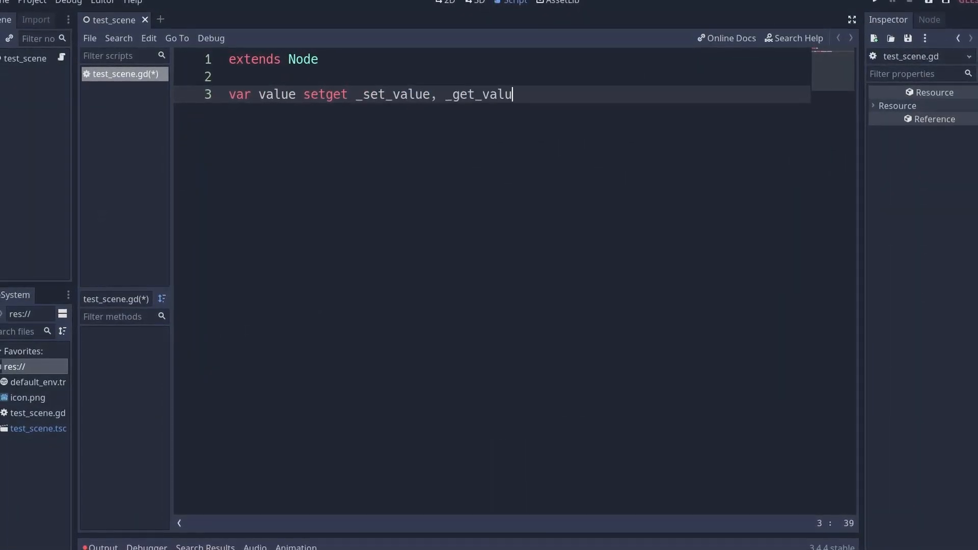
{"action": "type", "text": "e"}
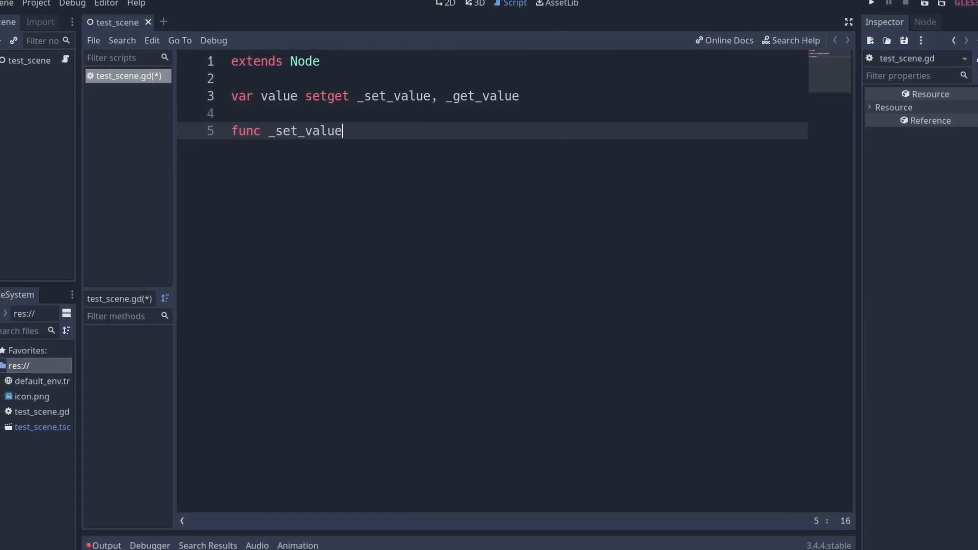
{"action": "type", "text": "(new_value):"}
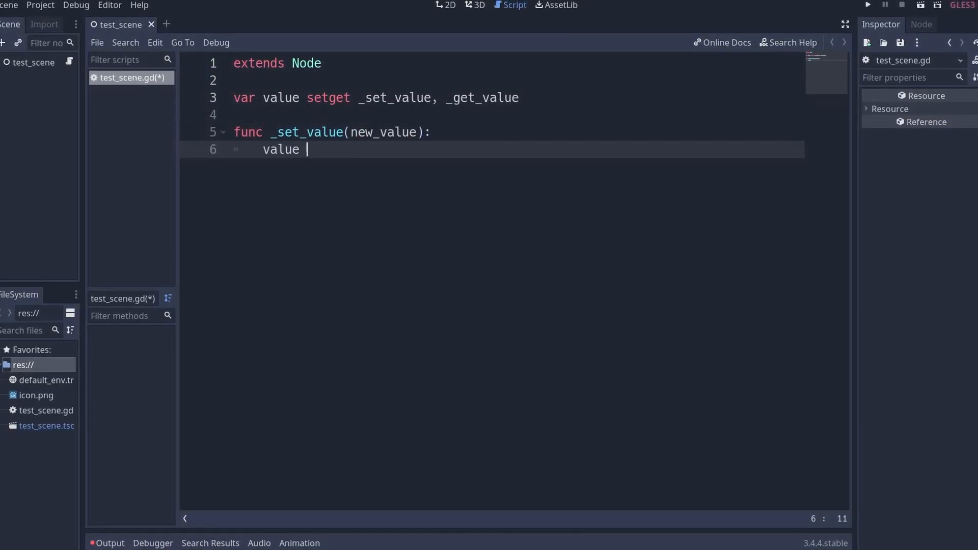
{"action": "type", "text": "= new_value"}
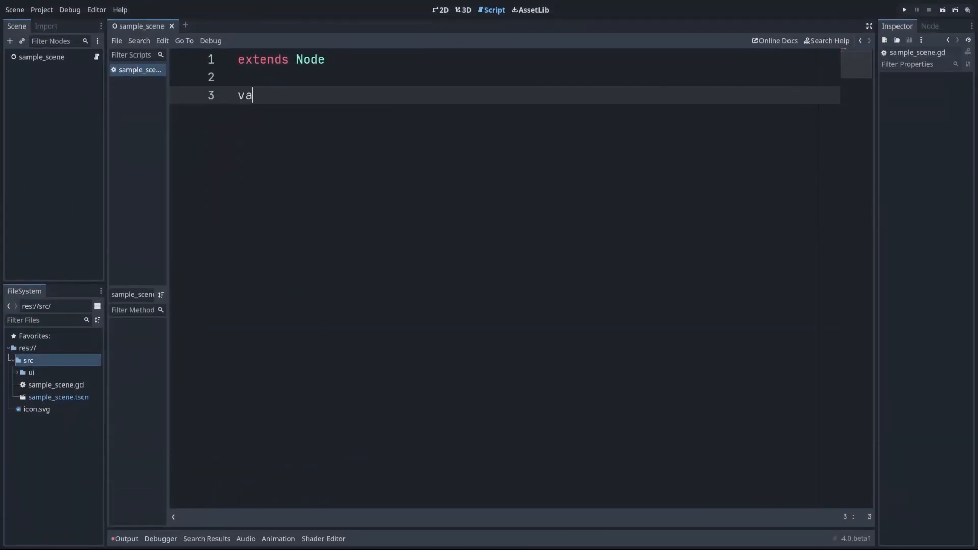
{"action": "type", "text": "r value: set = _set_value, get = _get_value"}
{"action": "type", "text": "func"}
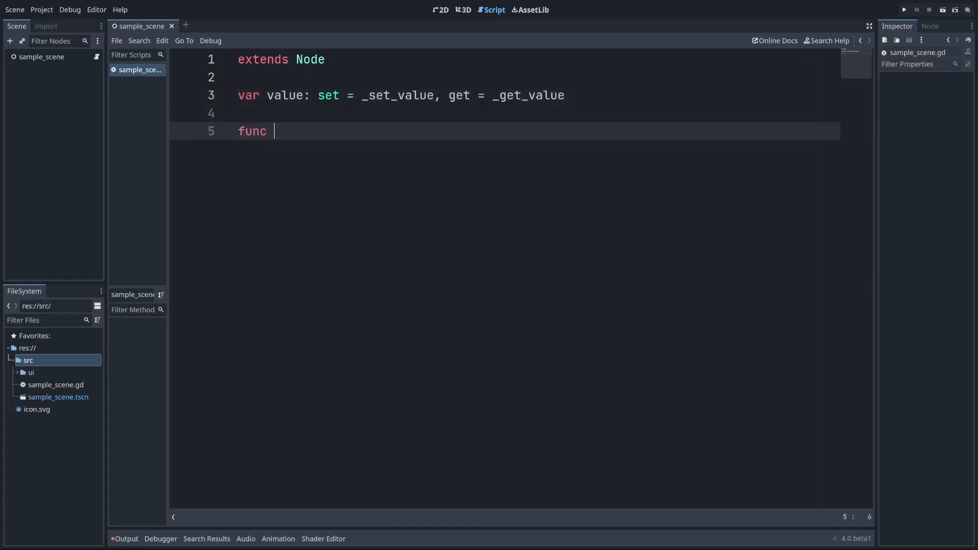
{"action": "type", "text": "_set_value(new_value):"}
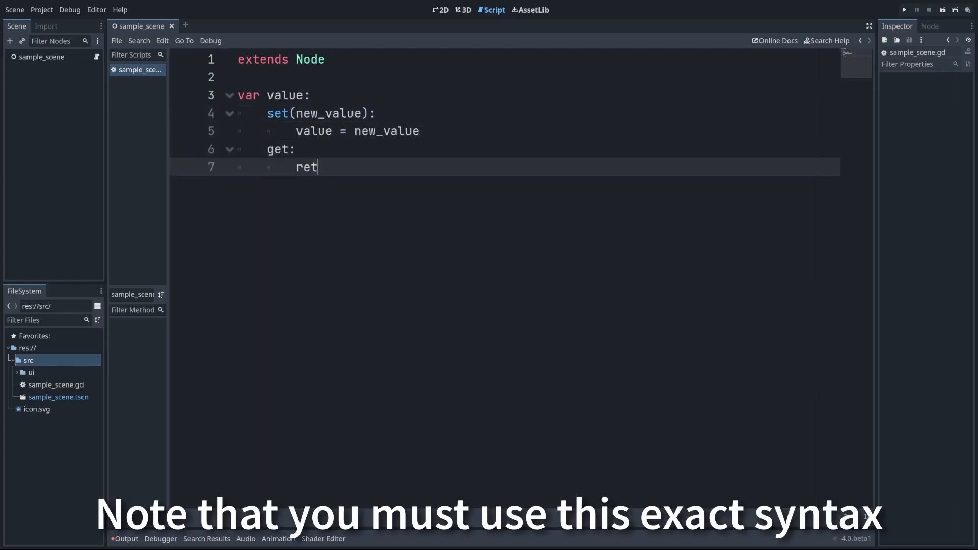
{"action": "type", "text": "urn value"}
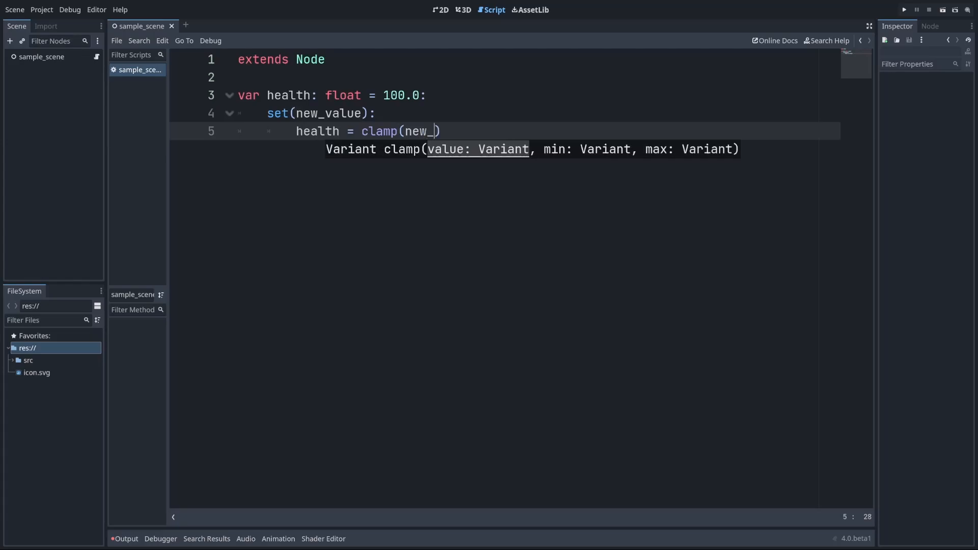
{"action": "type", "text": "value, 0, 100)"}
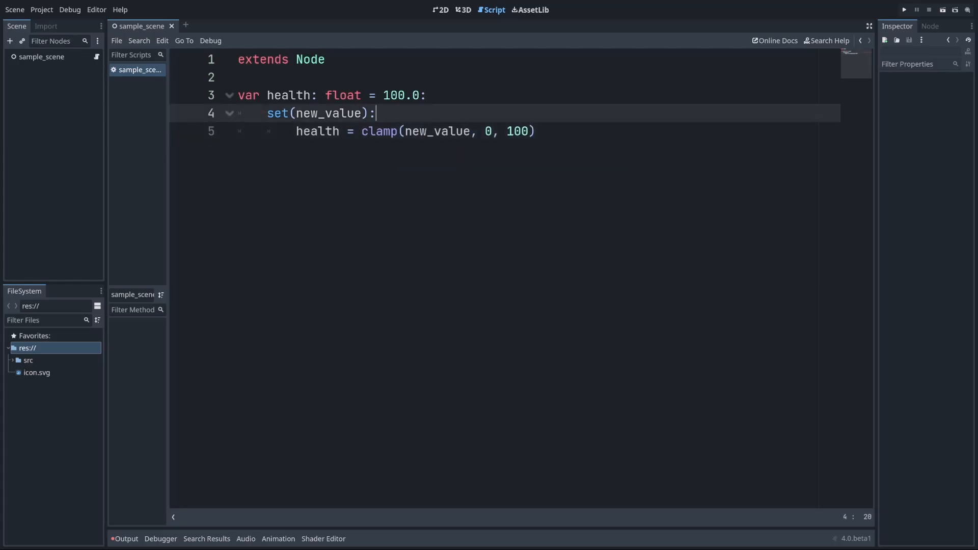
{"action": "type", "text": "signal health_updated(new_value)"}
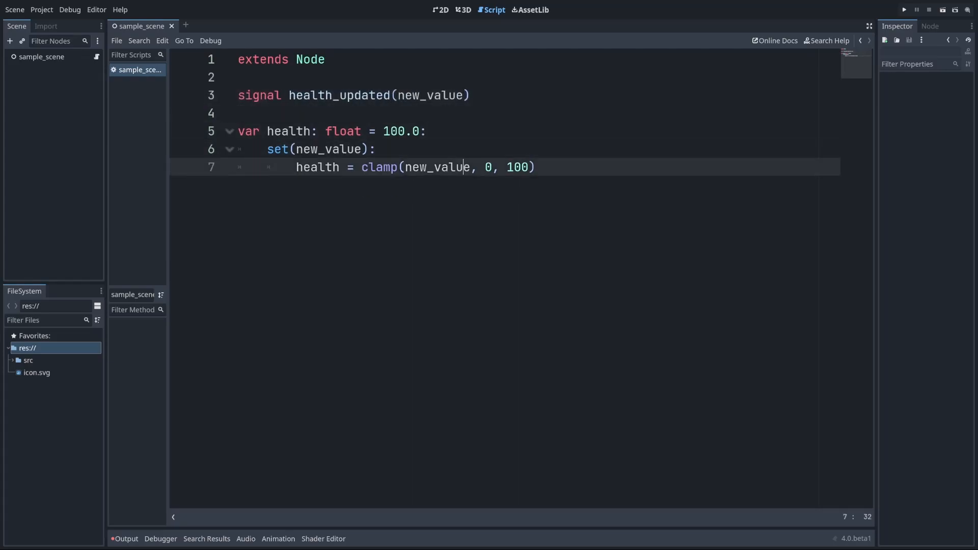
{"action": "type", "text": "emit_signal('hea'"}
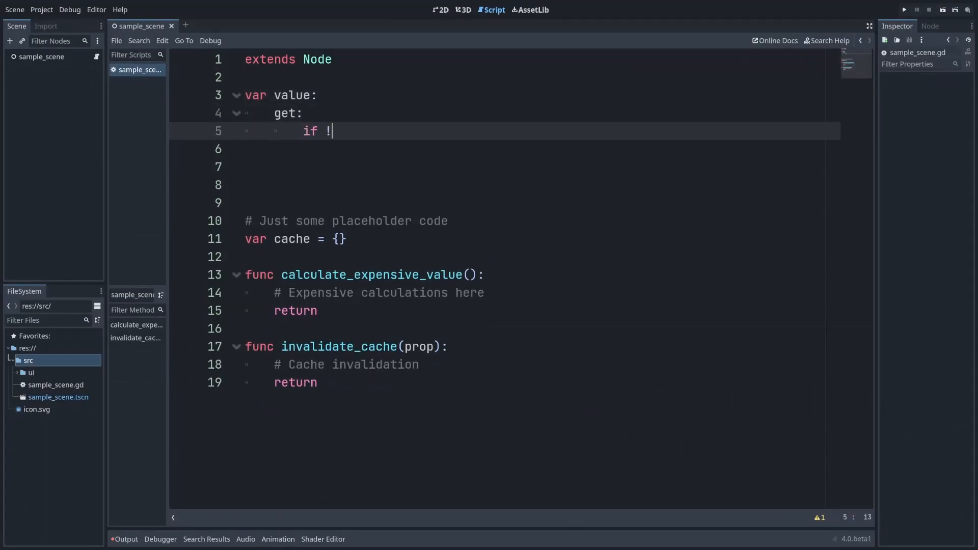
{"action": "type", "text": "cache.has('my_value'):"}
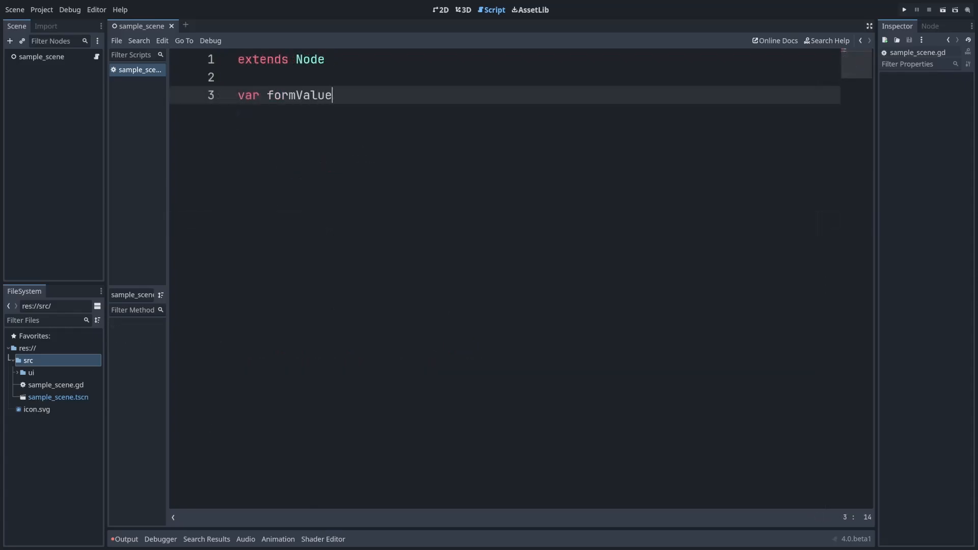
{"action": "type", "text": ":"}
{"action": "type", "text": "return binar"}
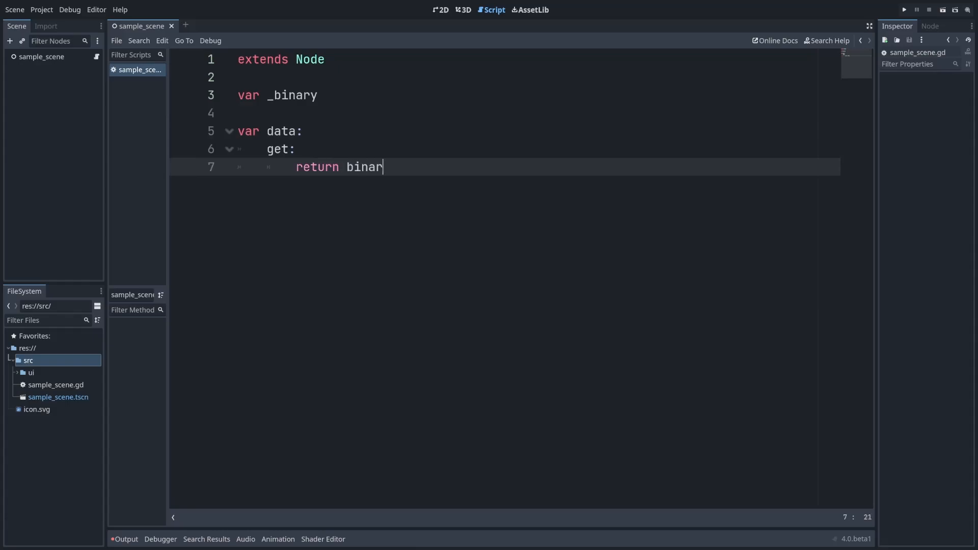
{"action": "type", "text": "yToJSON"}
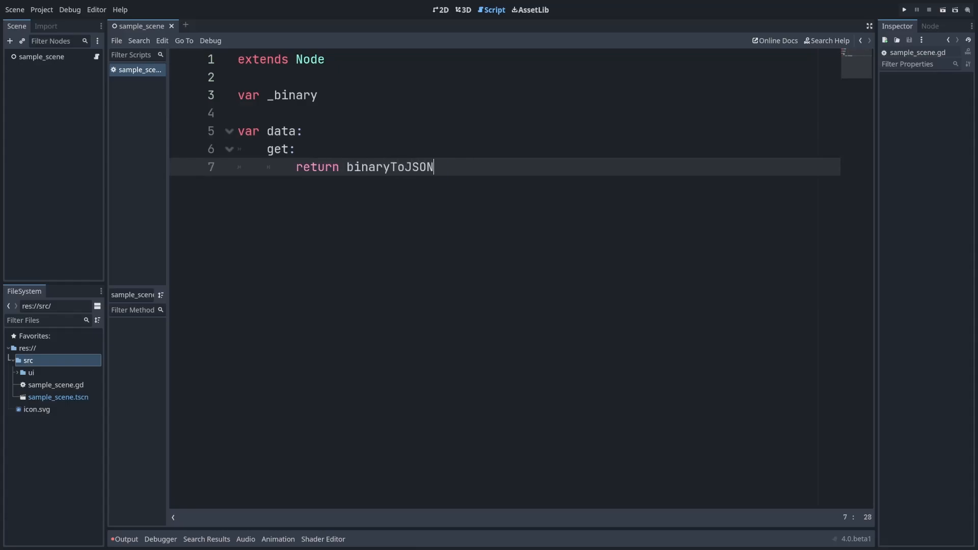
{"action": "type", "text": "(_binary)"}
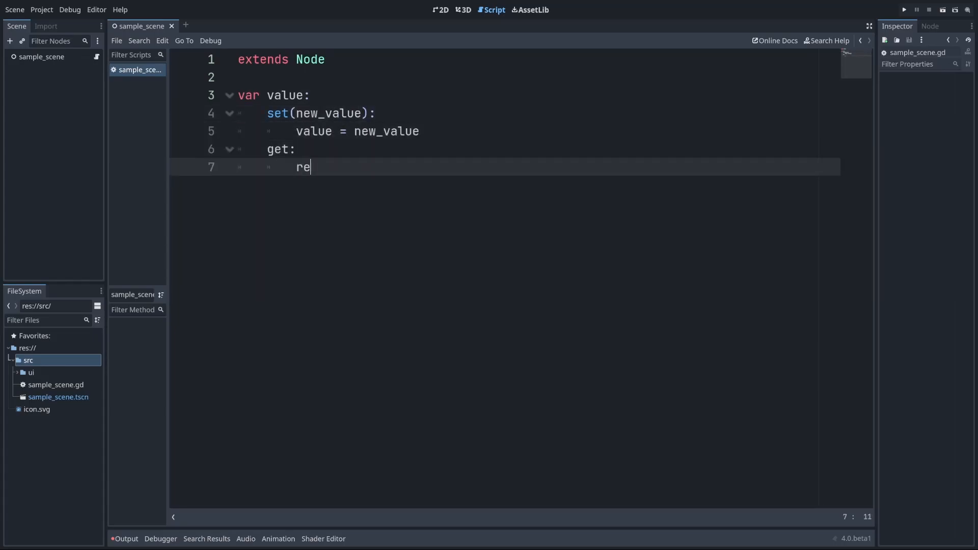
{"action": "type", "text": "turn value"}
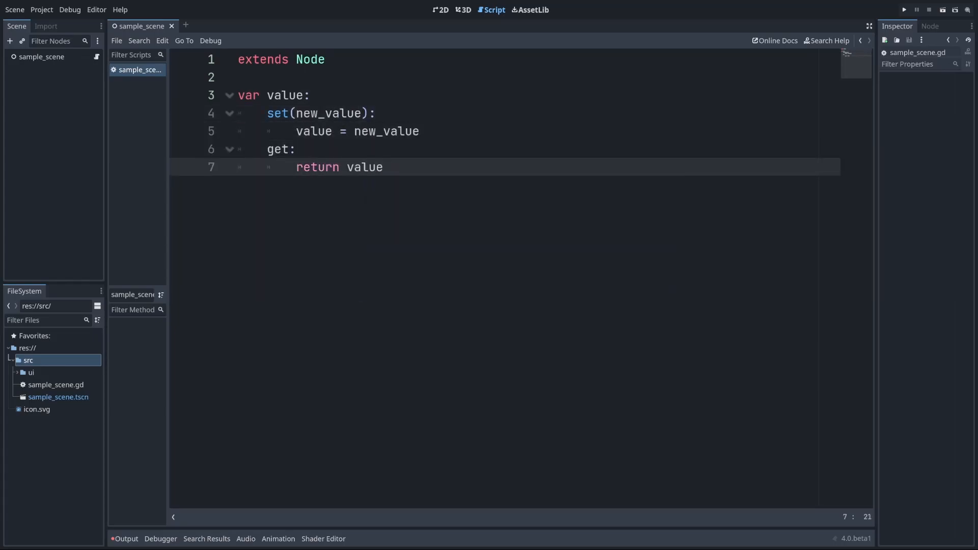